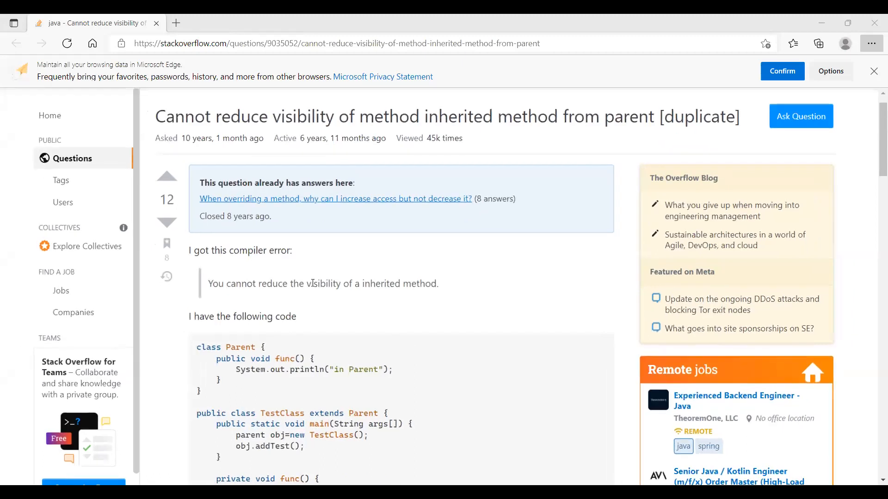
Step: Read through the Parent/TestClass code, highlighting TestClass, down to the answer fixing the private func() error
scroll("down", 3)
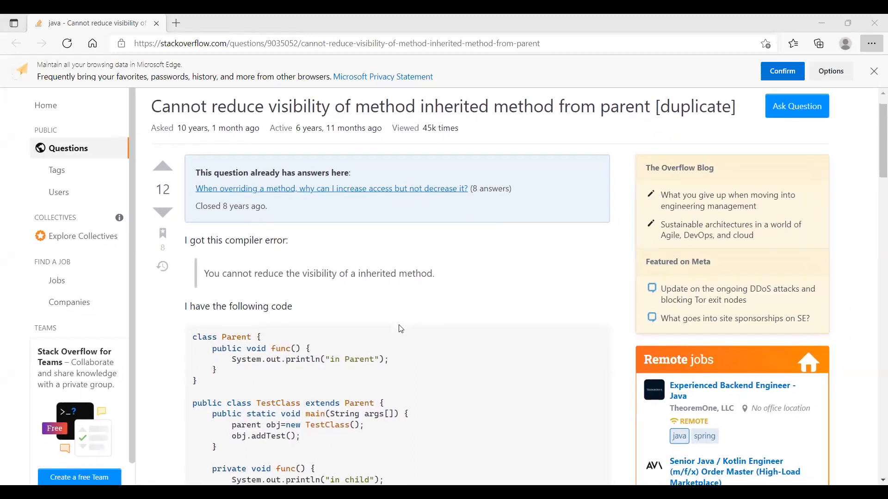
scroll("down", 3)
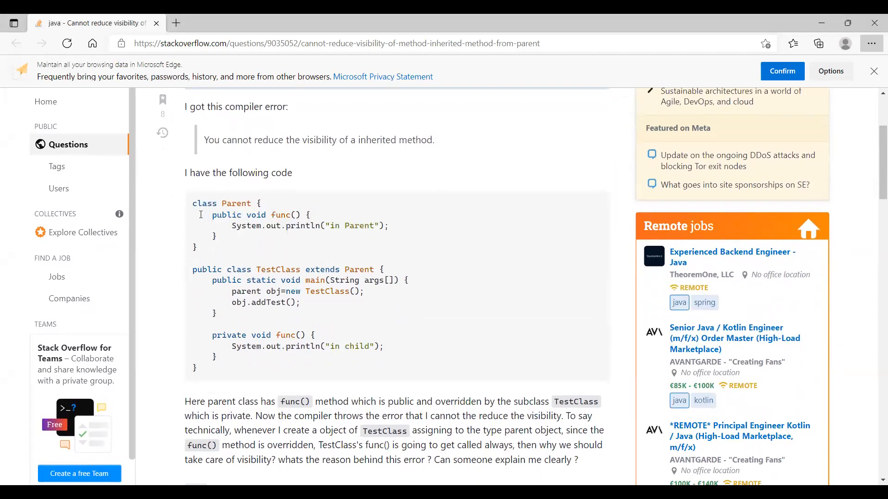
scroll("down", 3)
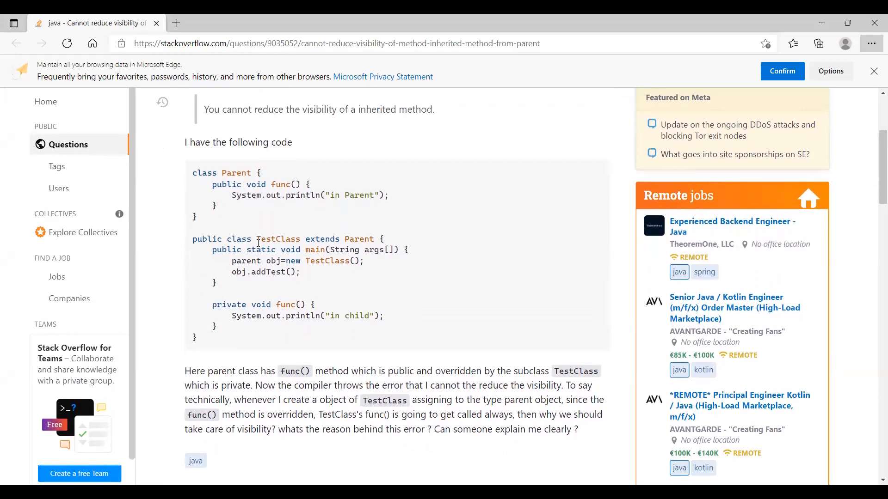
double_click(276, 239)
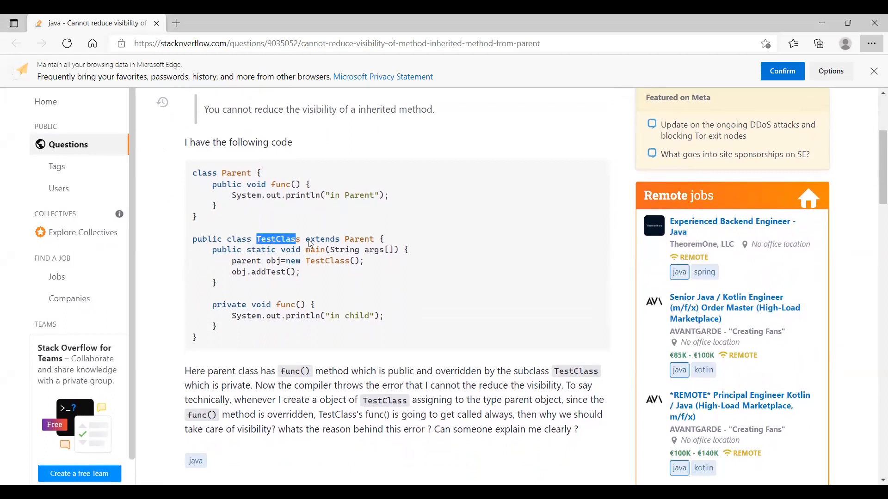
scroll("down", 3)
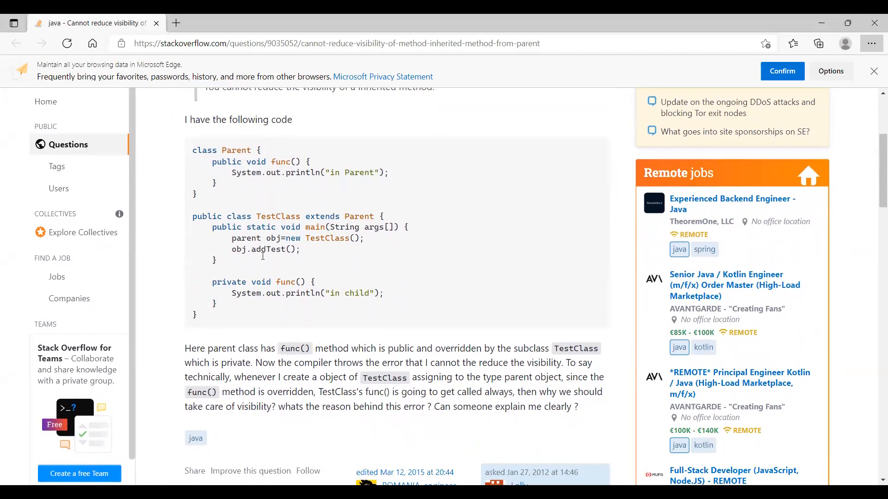
scroll("down", 3)
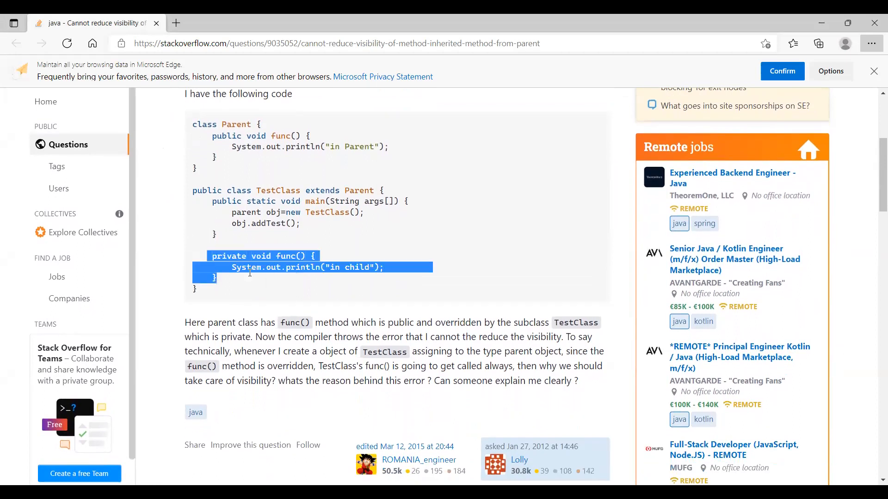
scroll("up", 3)
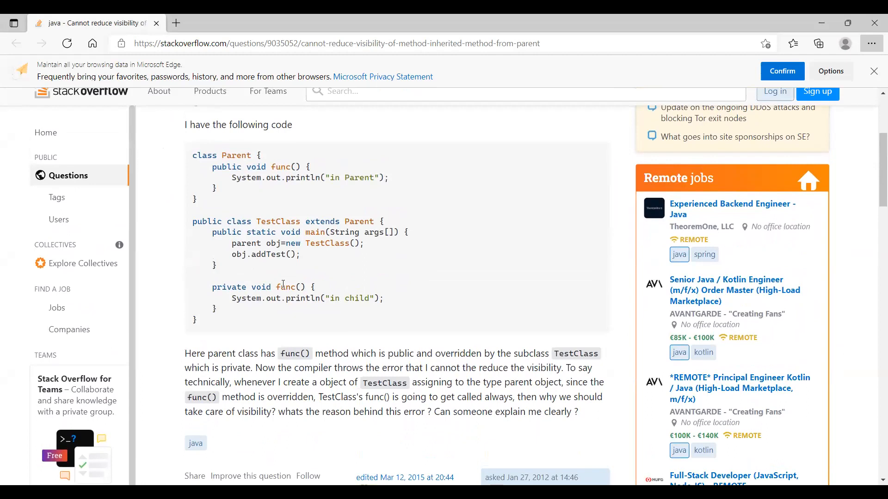
mouse_move(230, 282)
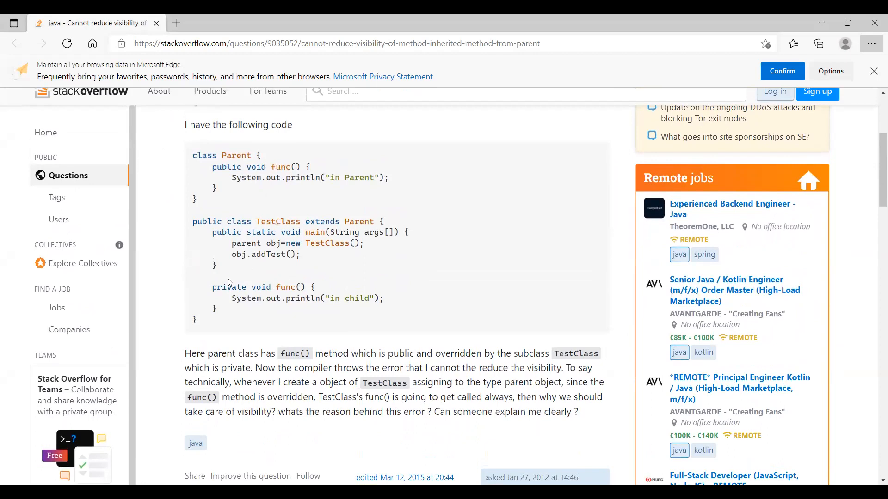
mouse_move(238, 312)
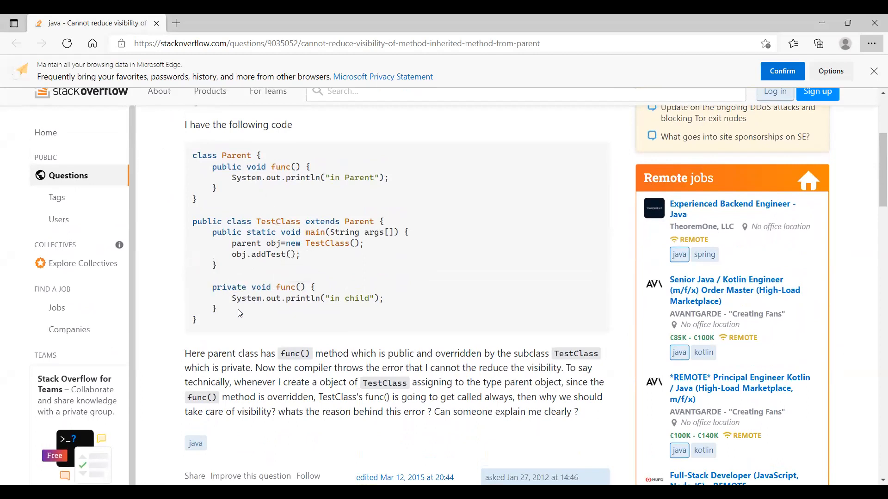
scroll("down", 3)
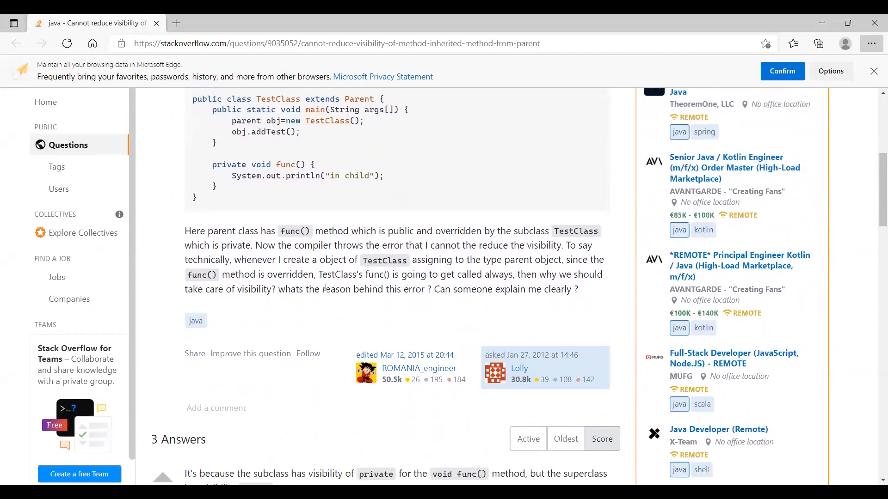
scroll("down", 3)
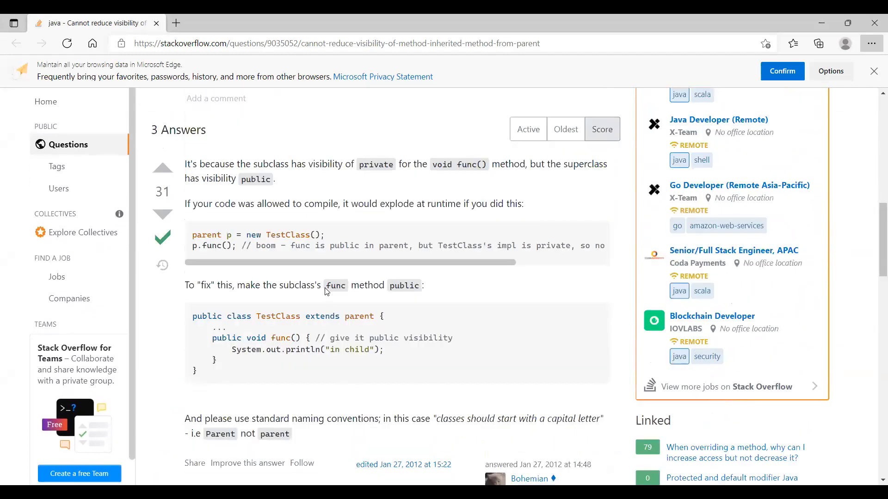
Step: Scroll to Jon Skeet's answer quoting JLS section 8.4.8.3 on access modifiers
scroll("down", 3)
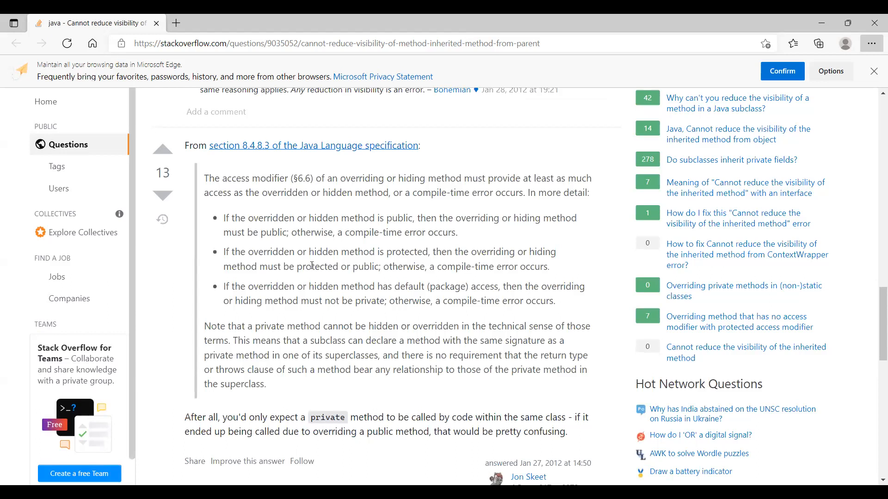
mouse_move(264, 216)
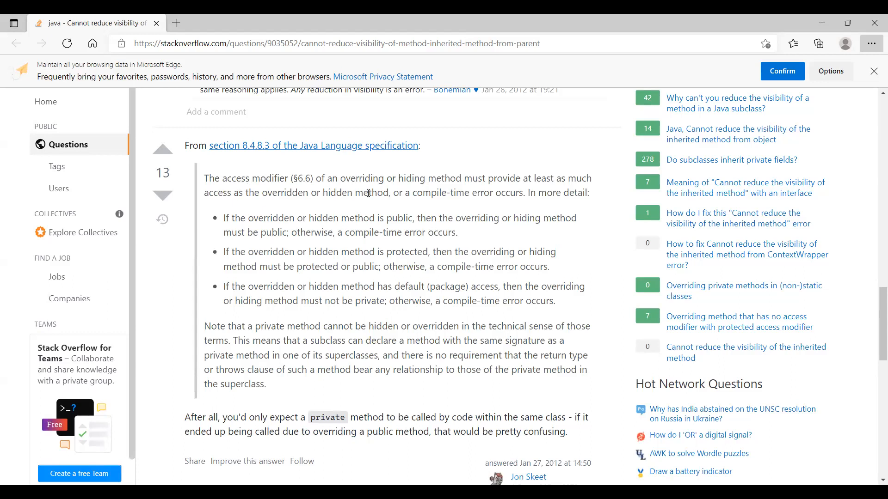
mouse_move(479, 199)
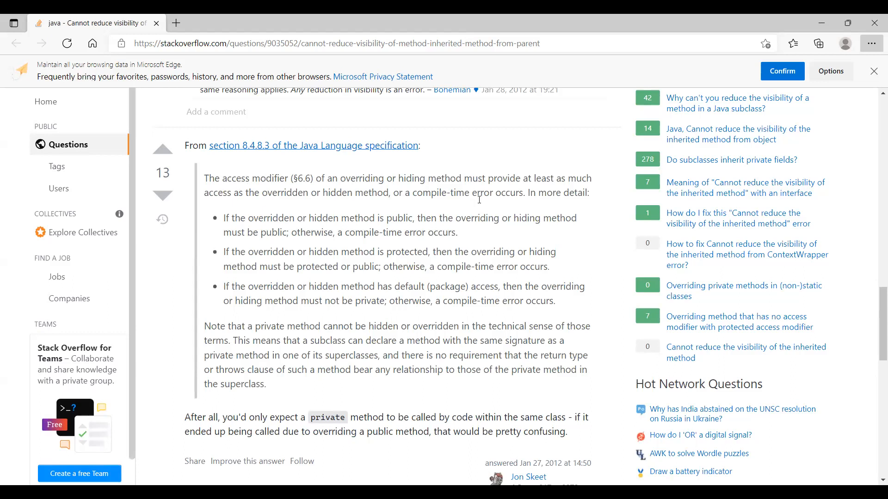
mouse_move(535, 187)
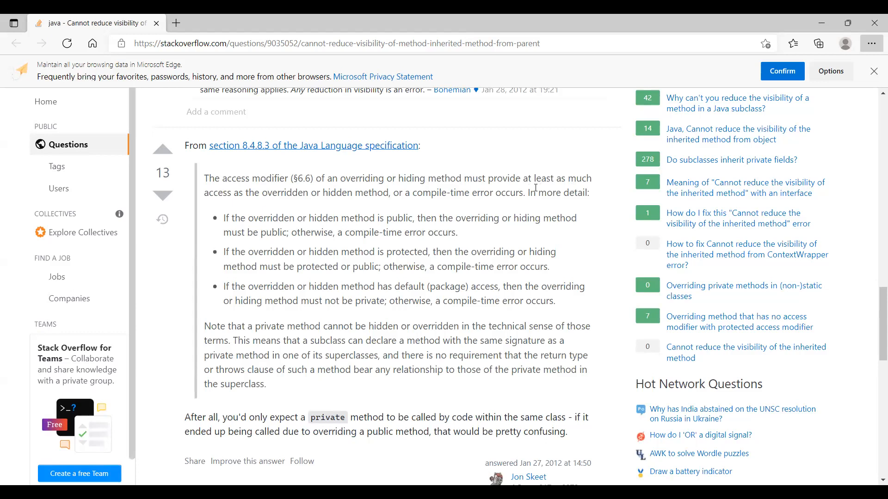
mouse_move(216, 196)
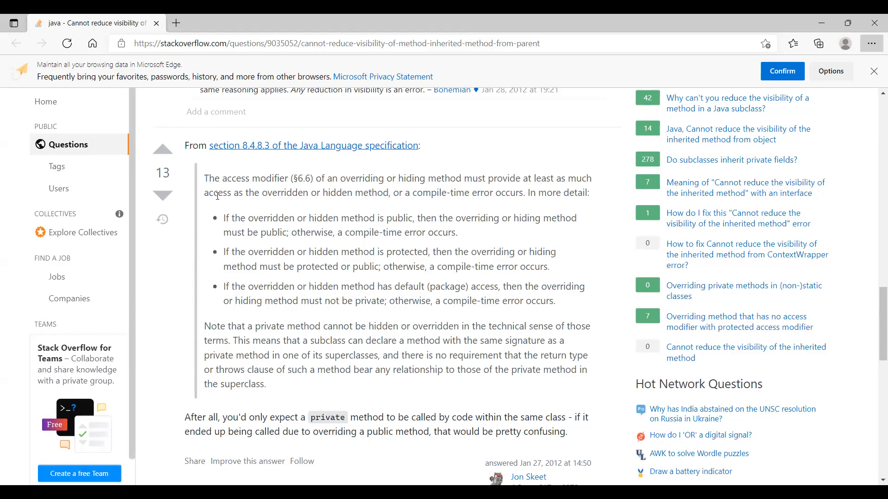
mouse_move(299, 211)
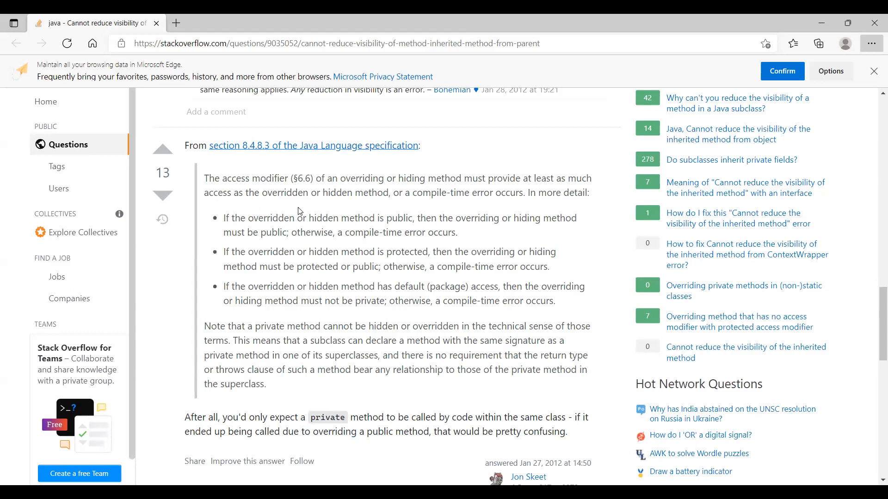
mouse_move(472, 239)
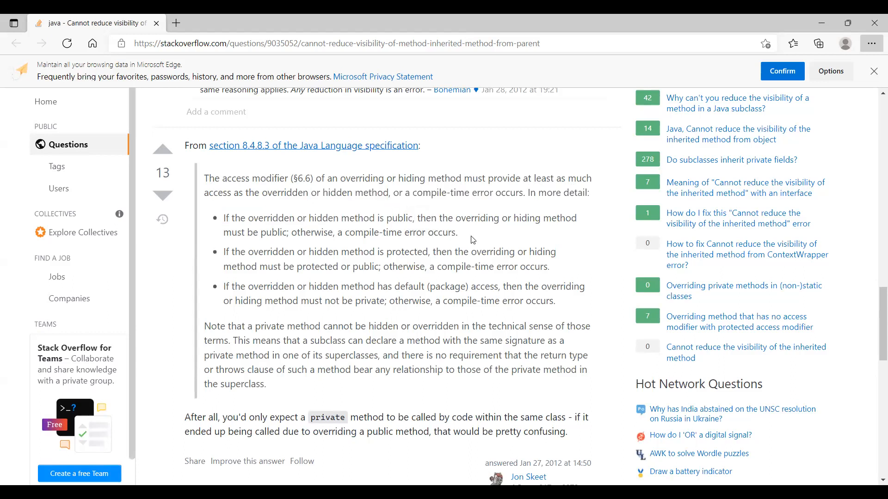
mouse_move(410, 234)
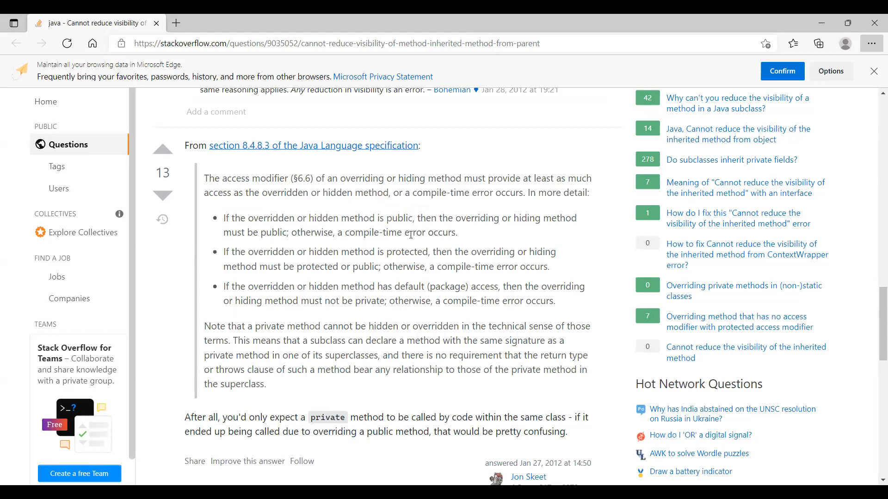
mouse_move(351, 205)
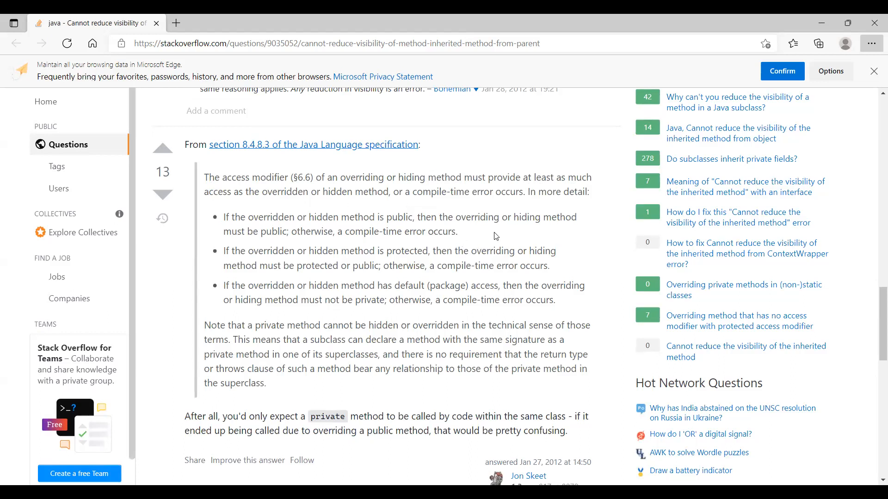
scroll("down", 3)
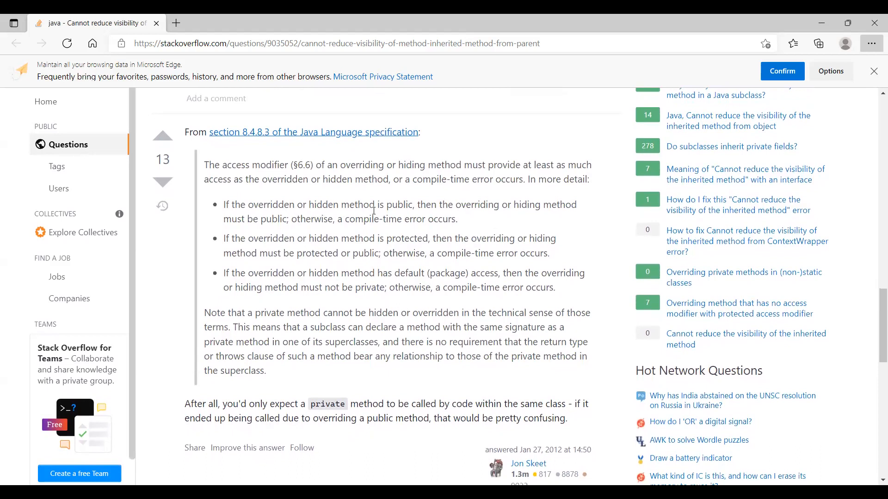
mouse_move(505, 220)
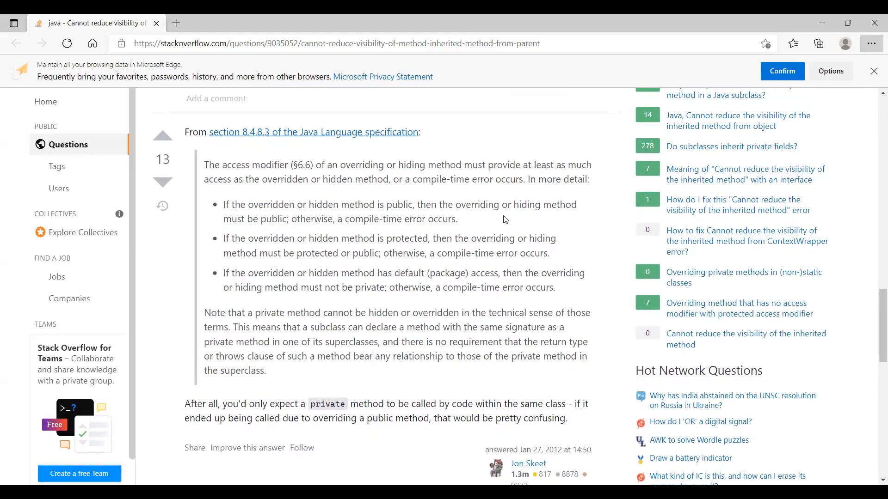
mouse_move(300, 223)
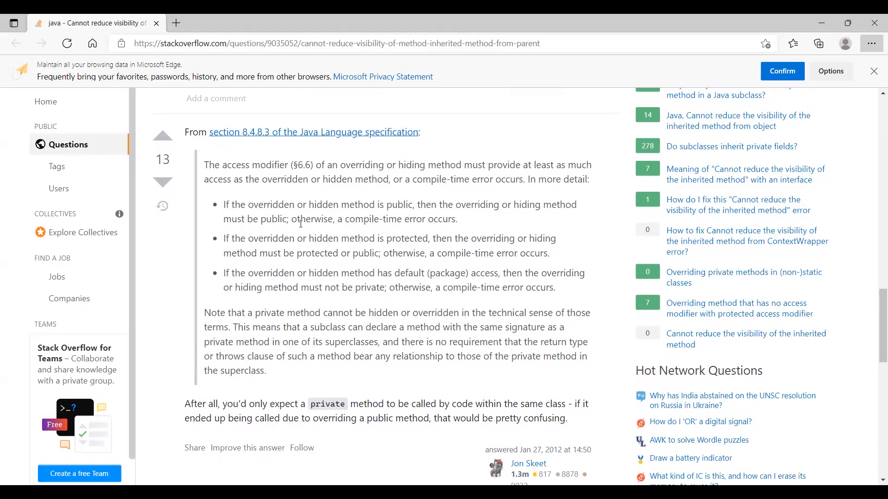
Step: Read the quoted JLS access-modifier rules to the answer's end, reaching 'If you think about it…'
scroll("down", 3)
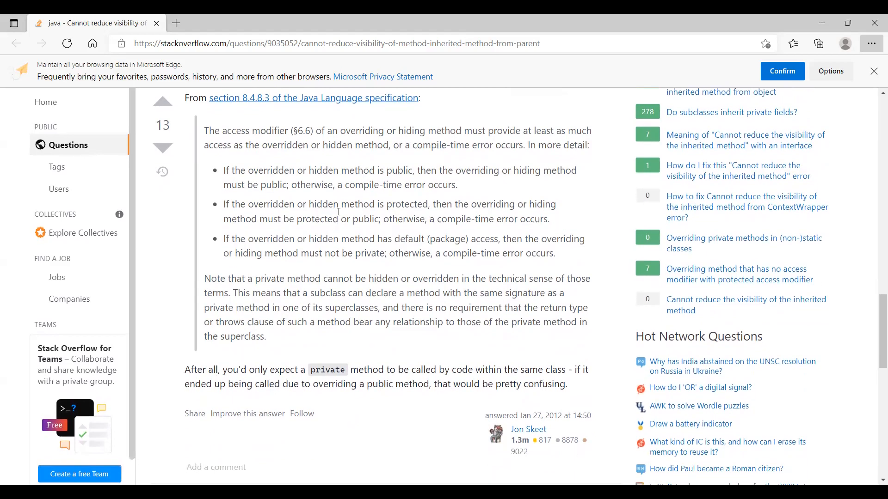
mouse_move(442, 208)
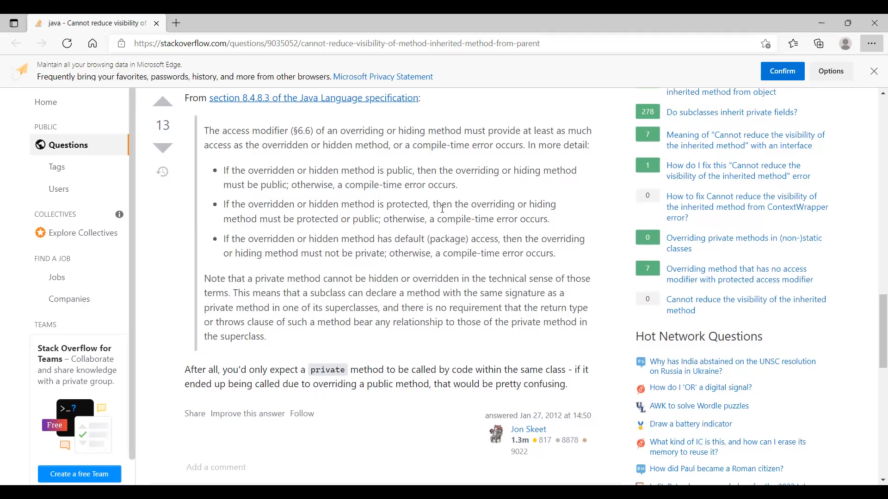
mouse_move(295, 235)
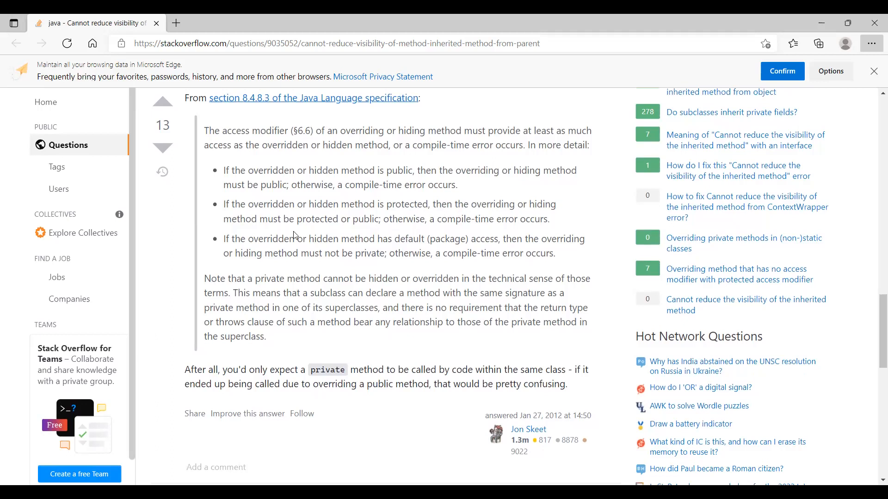
scroll("down", 3)
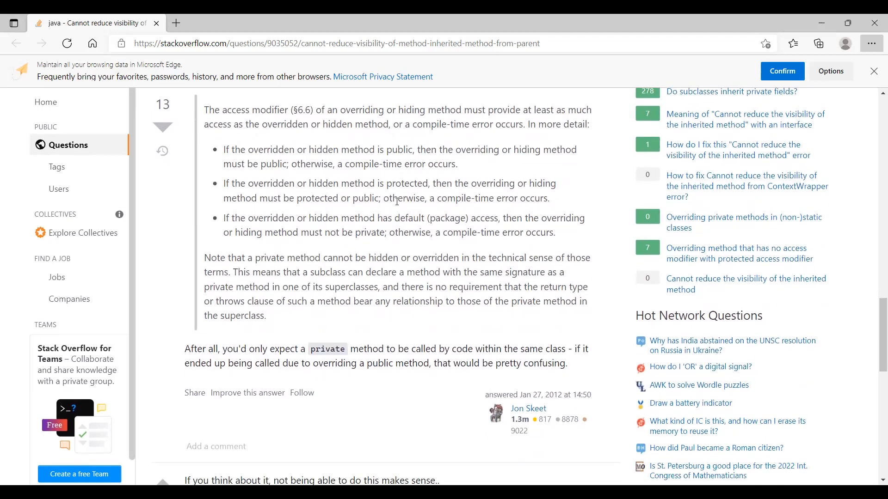
scroll("down", 3)
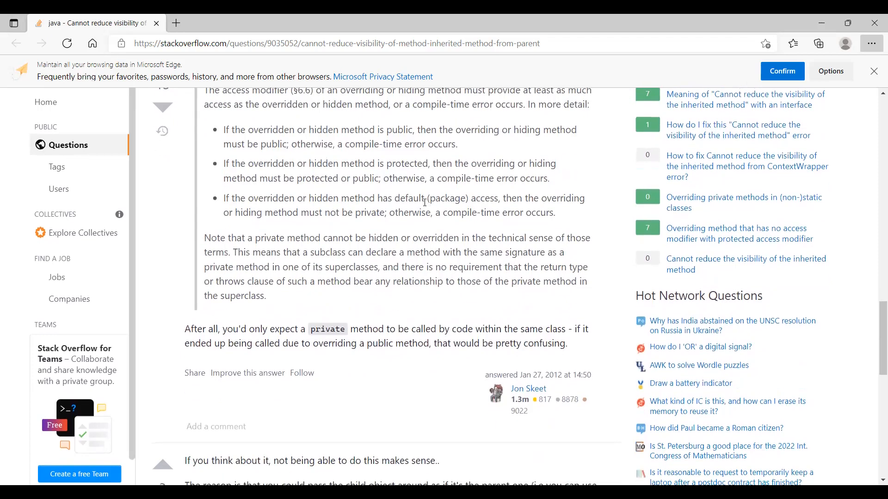
mouse_move(297, 226)
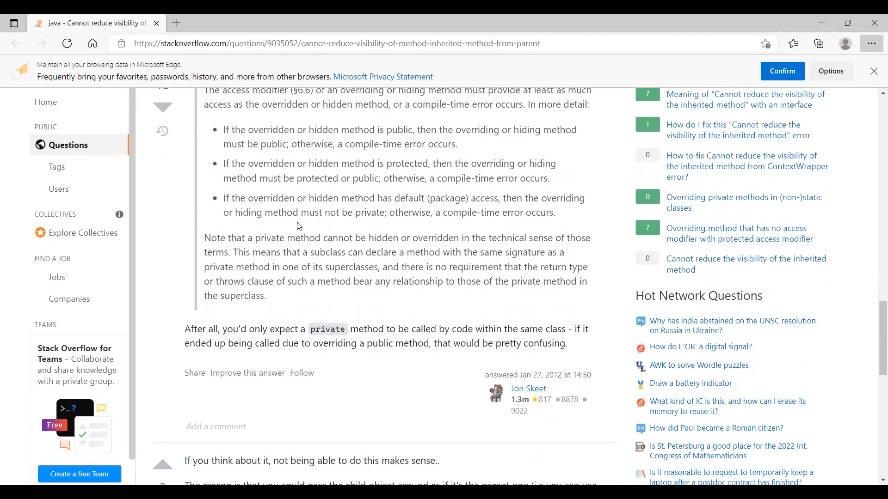
mouse_move(536, 201)
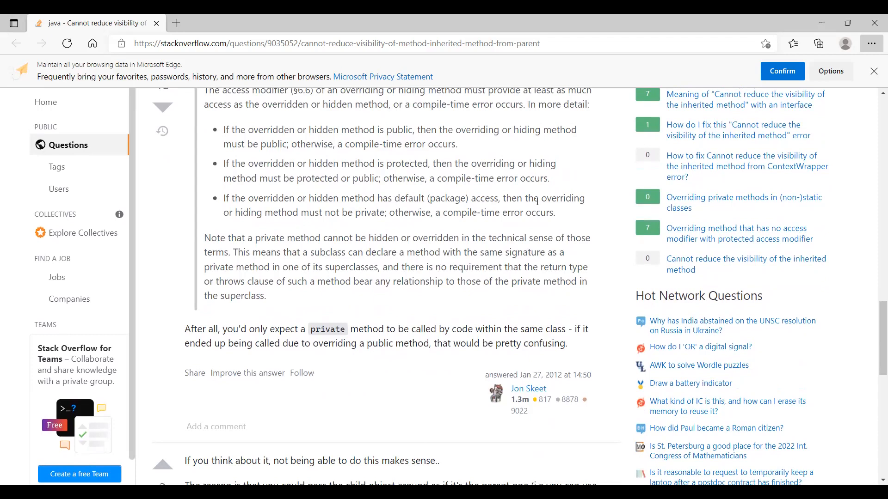
mouse_move(284, 200)
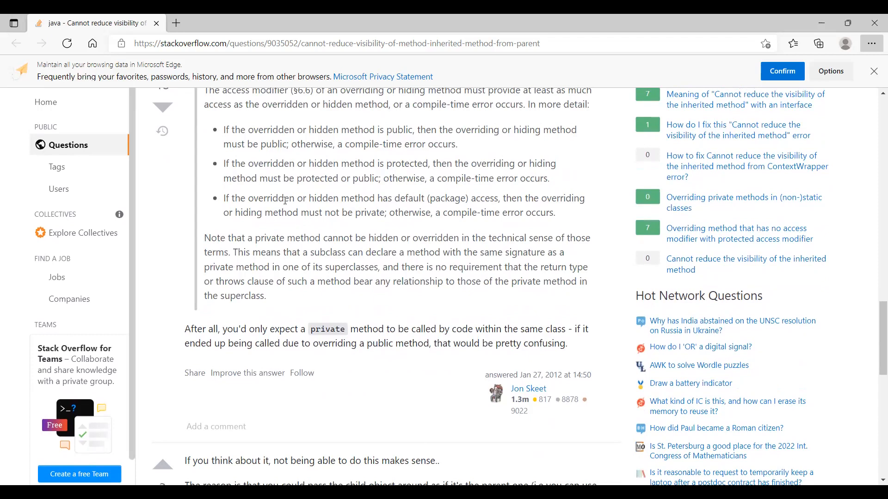
scroll("down", 3)
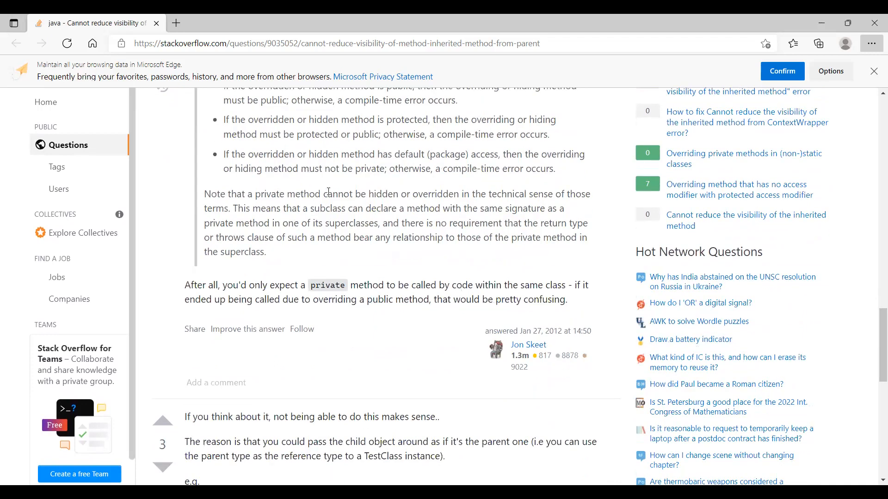
scroll("up", 3)
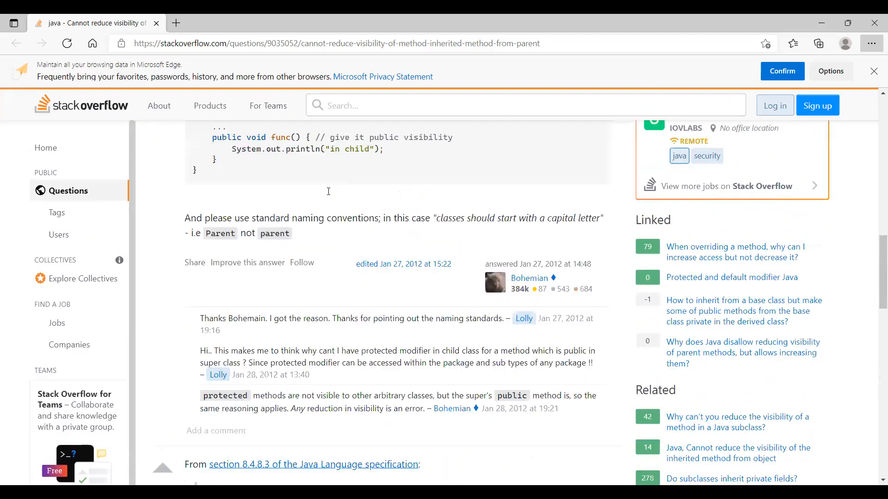
scroll("up", 3)
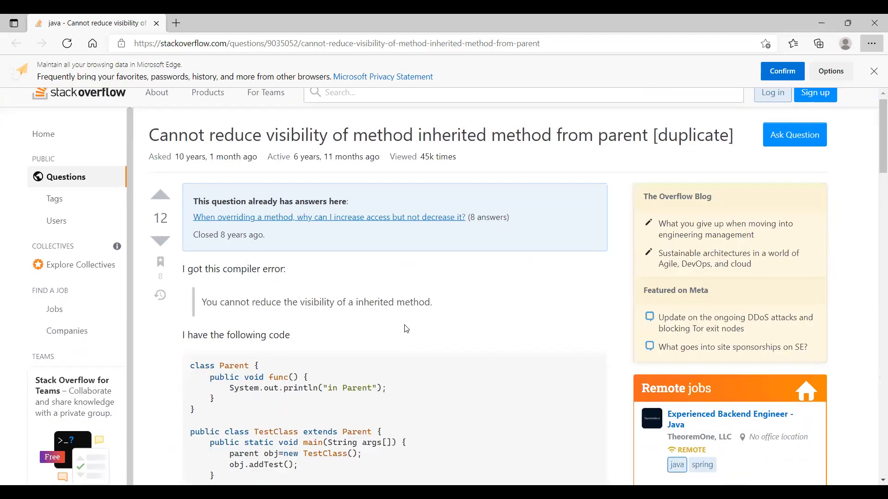
scroll("down", 3)
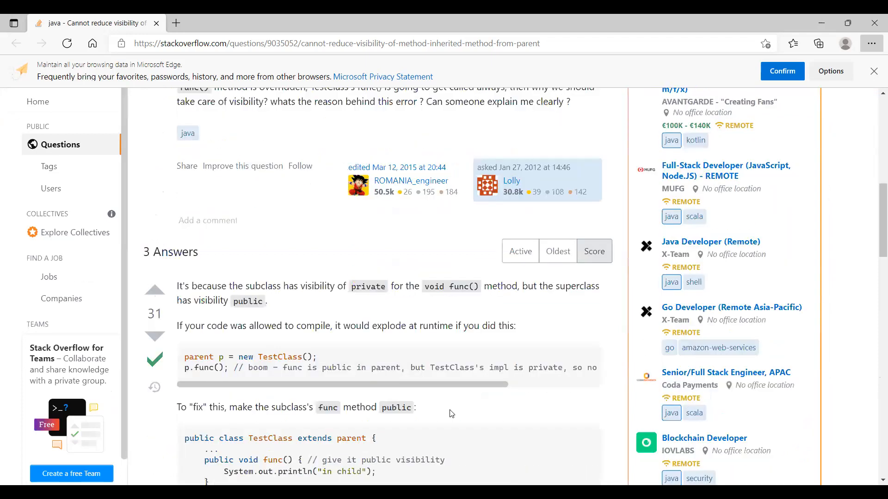
scroll("down", 3)
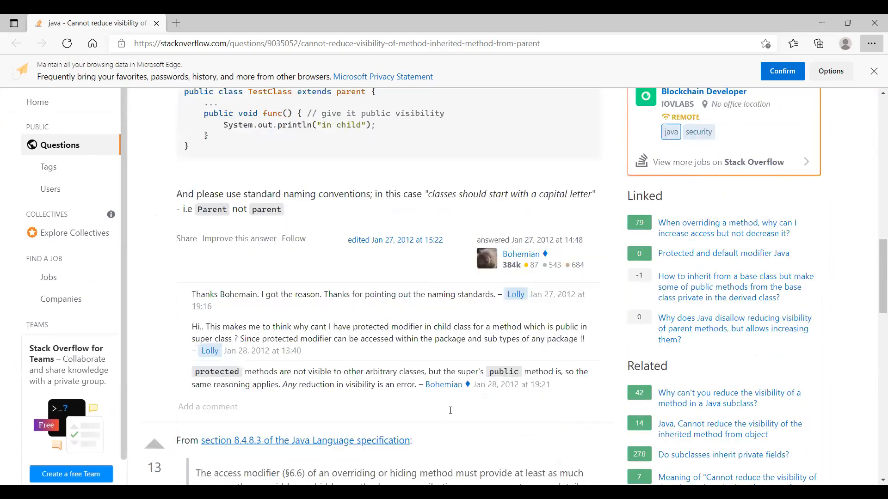
scroll("down", 3)
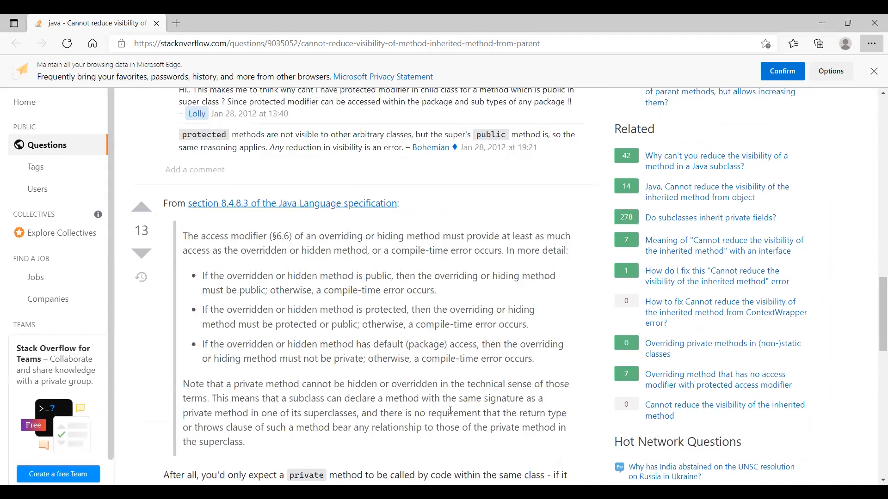
mouse_move(398, 376)
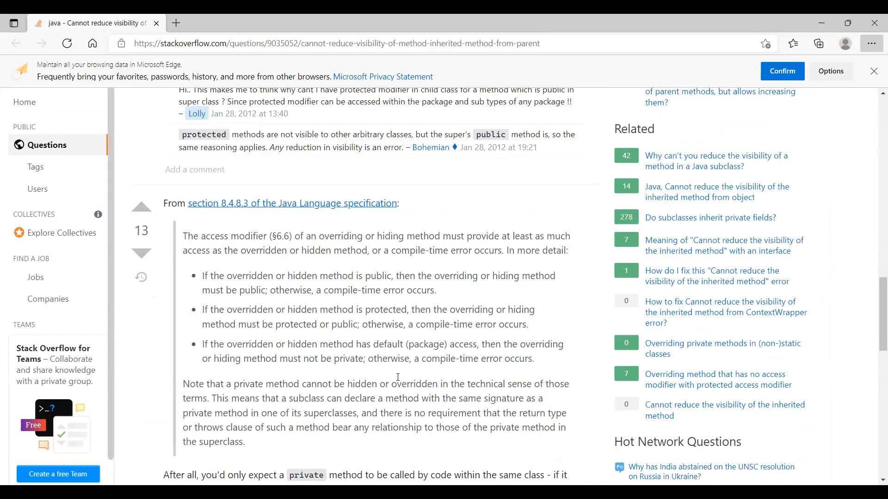